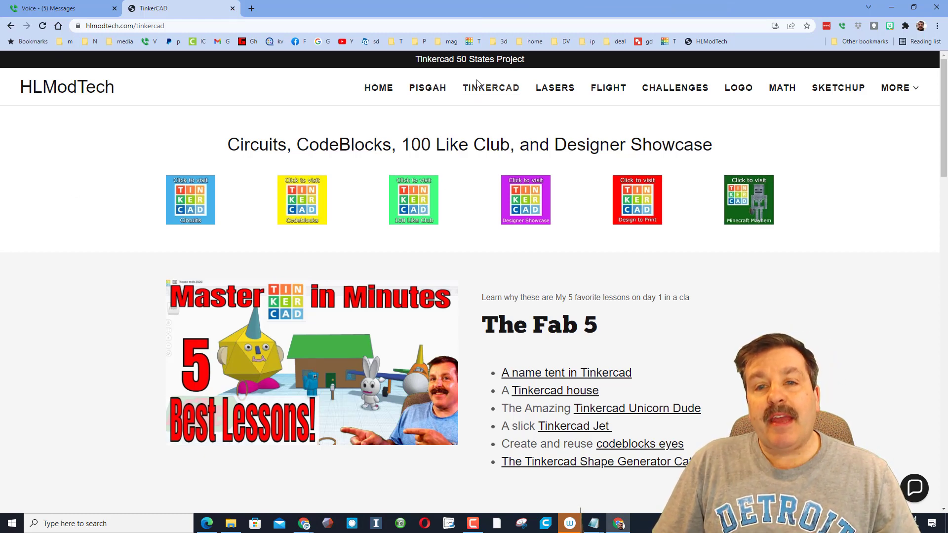
Bring the Just for Fun TinkerHUNT links into view and start the Contact Us chat
scroll("down", 3)
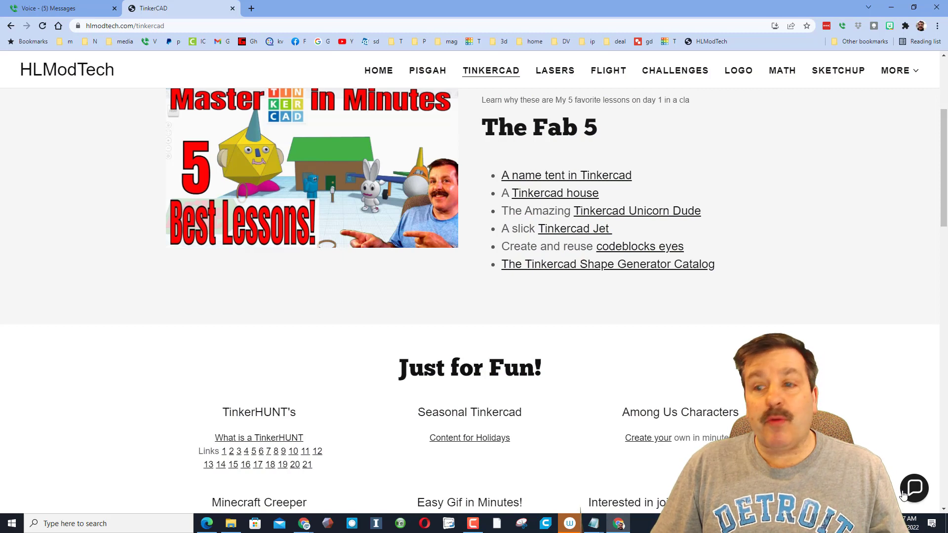
left_click(913, 489)
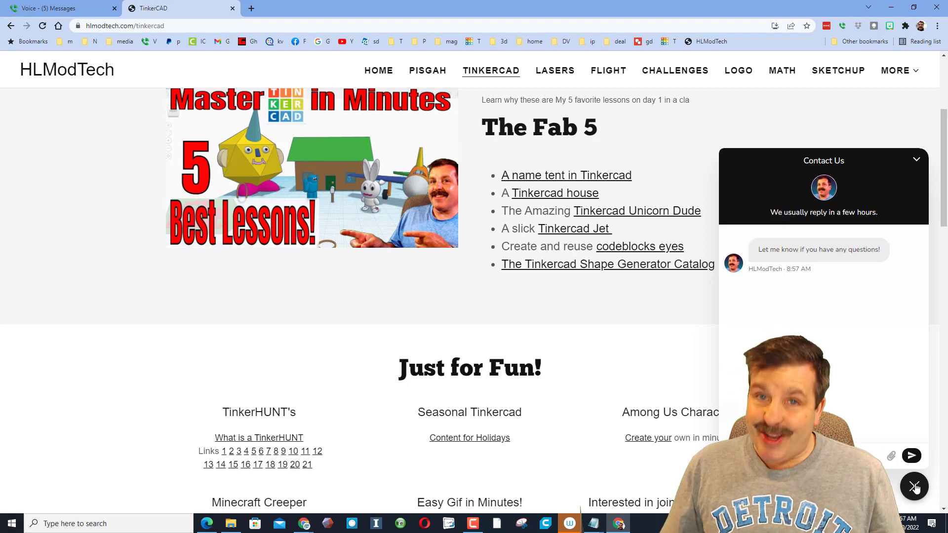
left_click(416, 8)
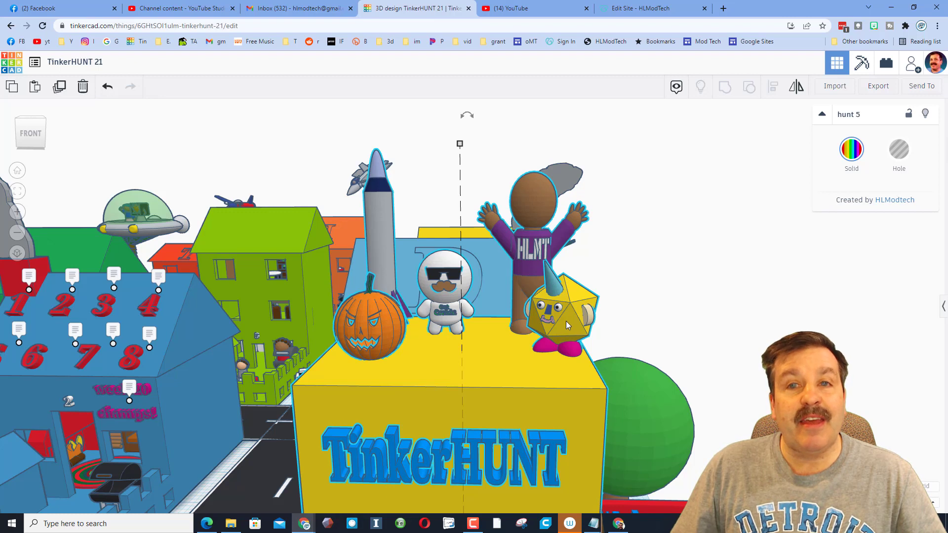
mouse_move(488, 343)
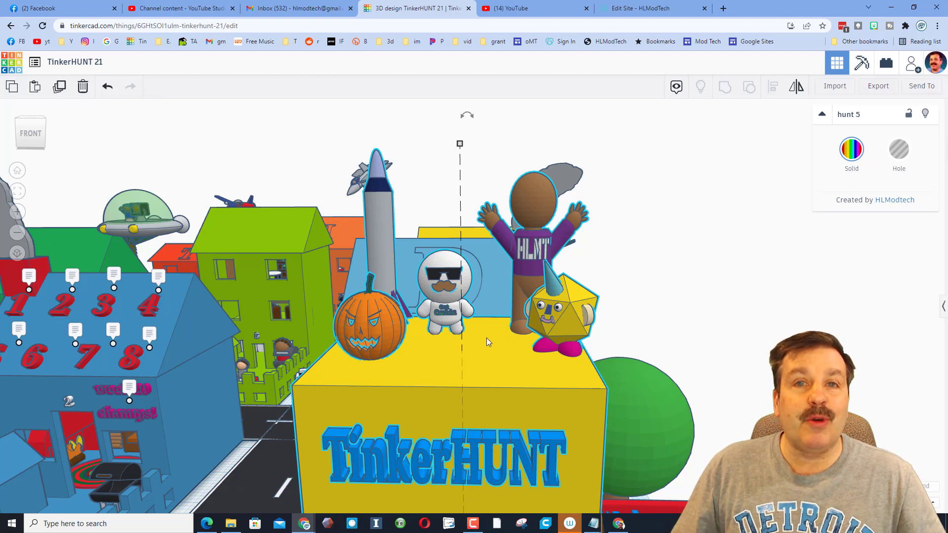
mouse_move(441, 388)
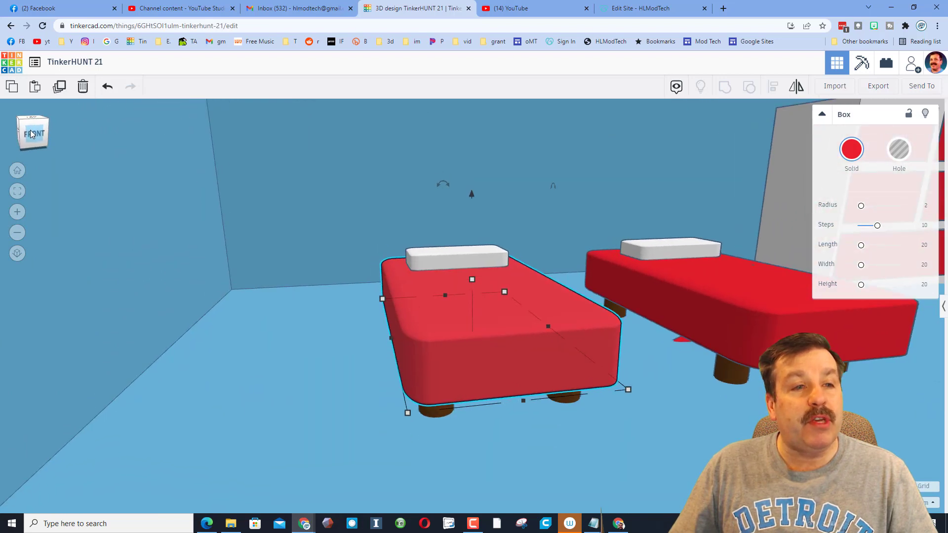
Hide the selected red bed with Ctrl+H and turn toward the red-drawered shelf
key("ctrl+h")
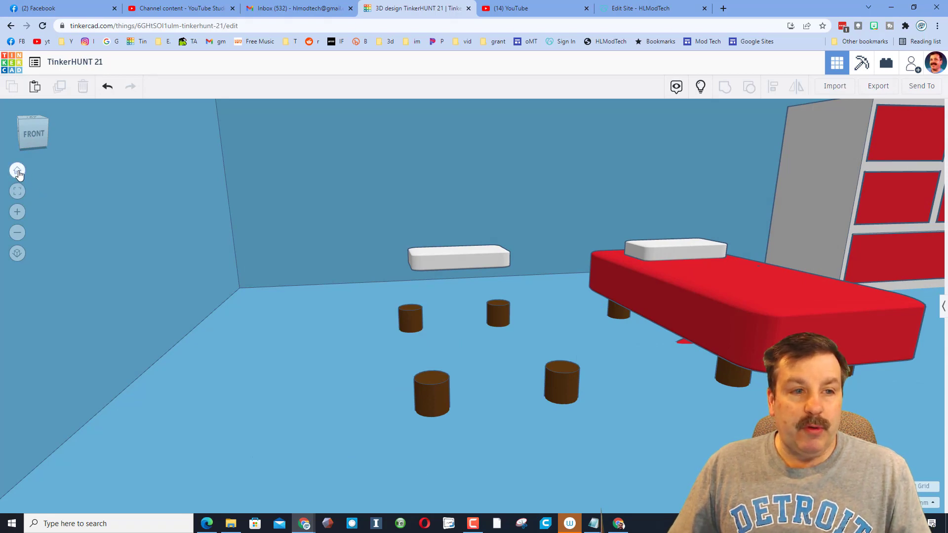
left_click(17, 171)
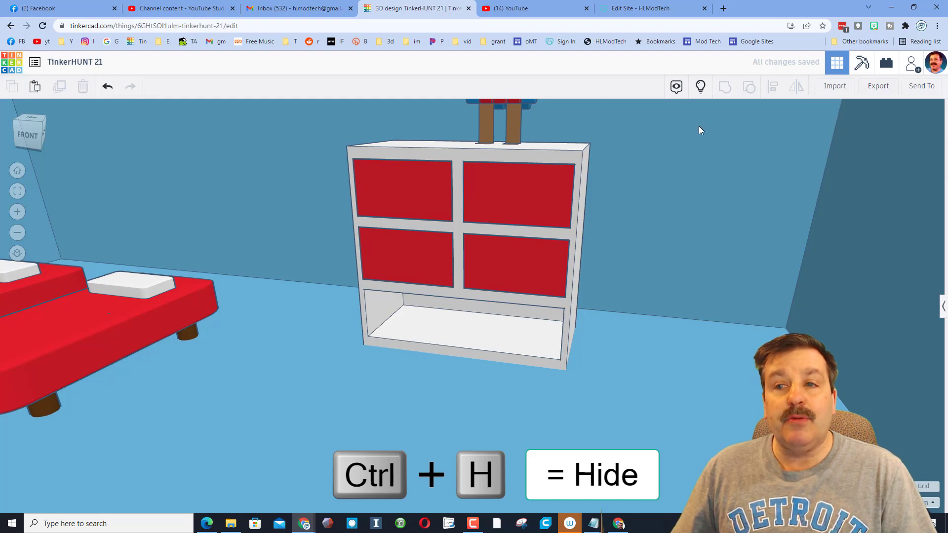
left_click(465, 327)
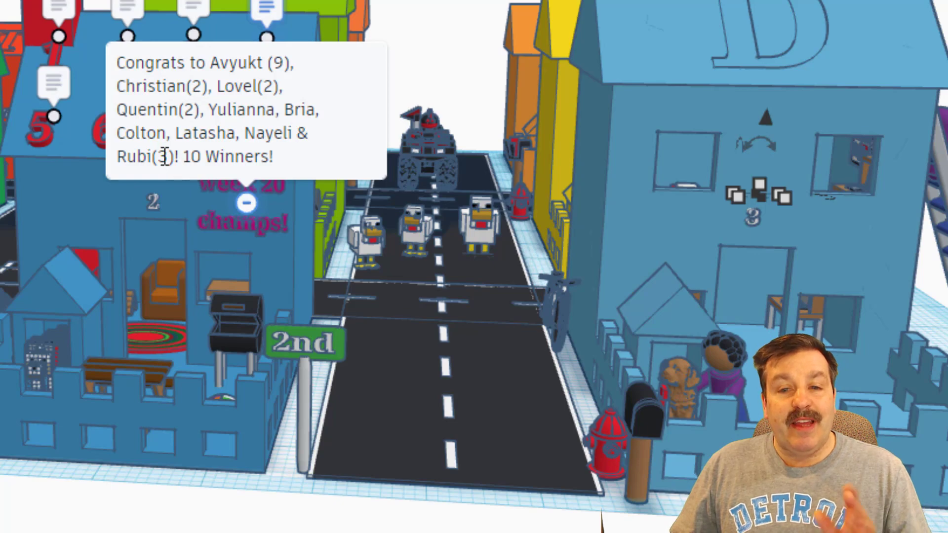
mouse_move(468, 34)
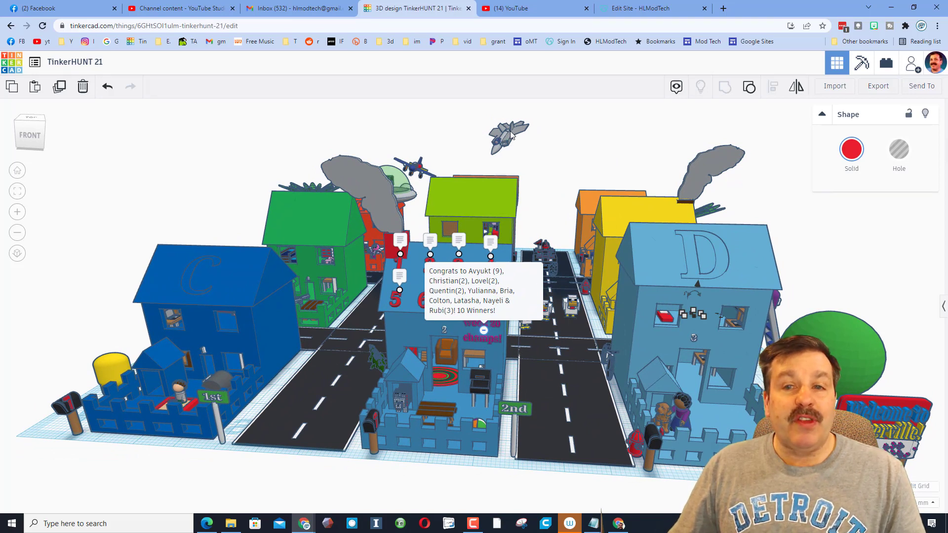
Select the gray f22 jet flying above the town to show its inspector
left_click(507, 130)
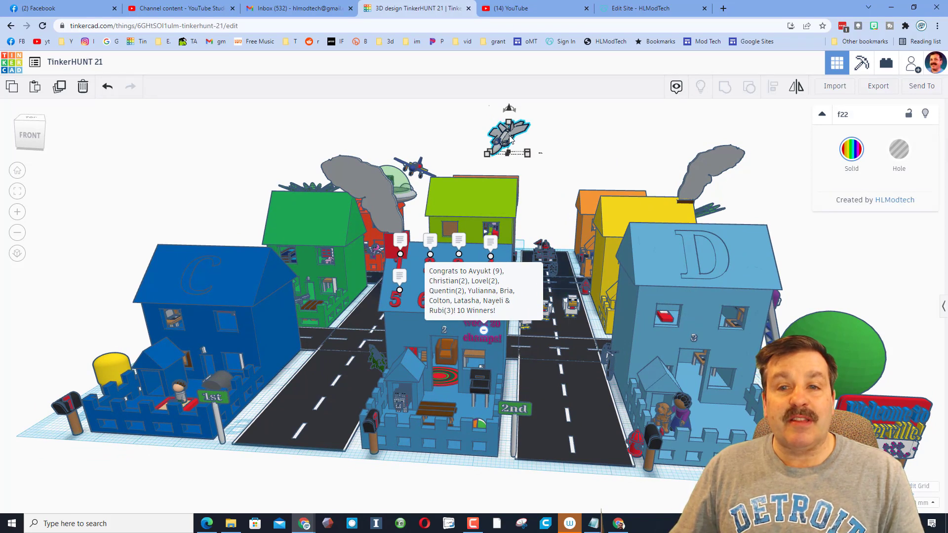
mouse_move(526, 190)
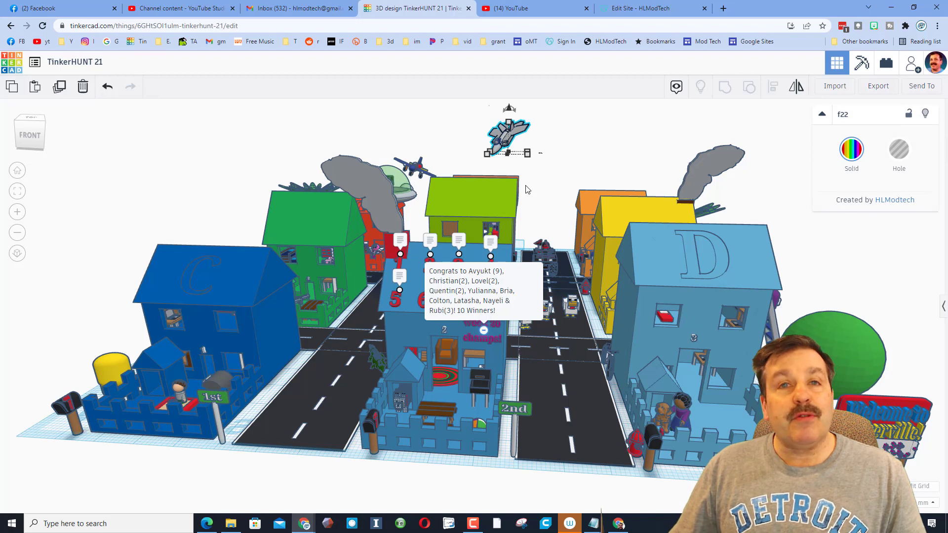